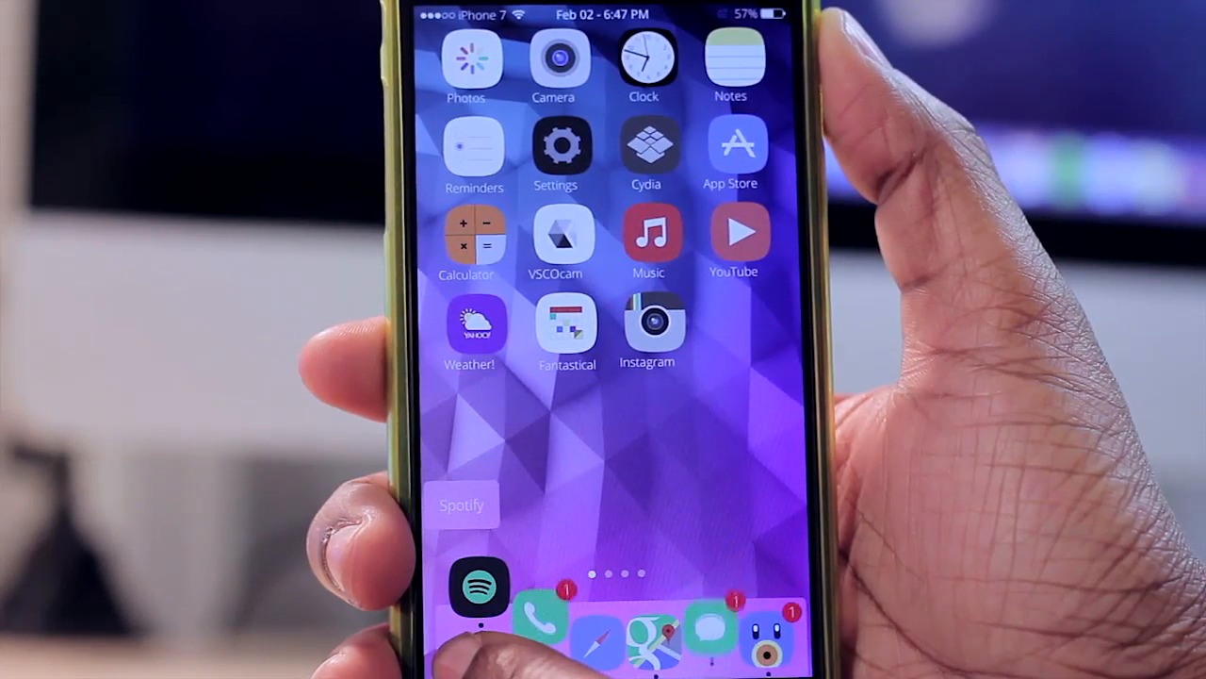
Step: Preview Spotify and Tweetbot in the magnified dock, then lower Dock Margin to about 20.4
click(477, 585)
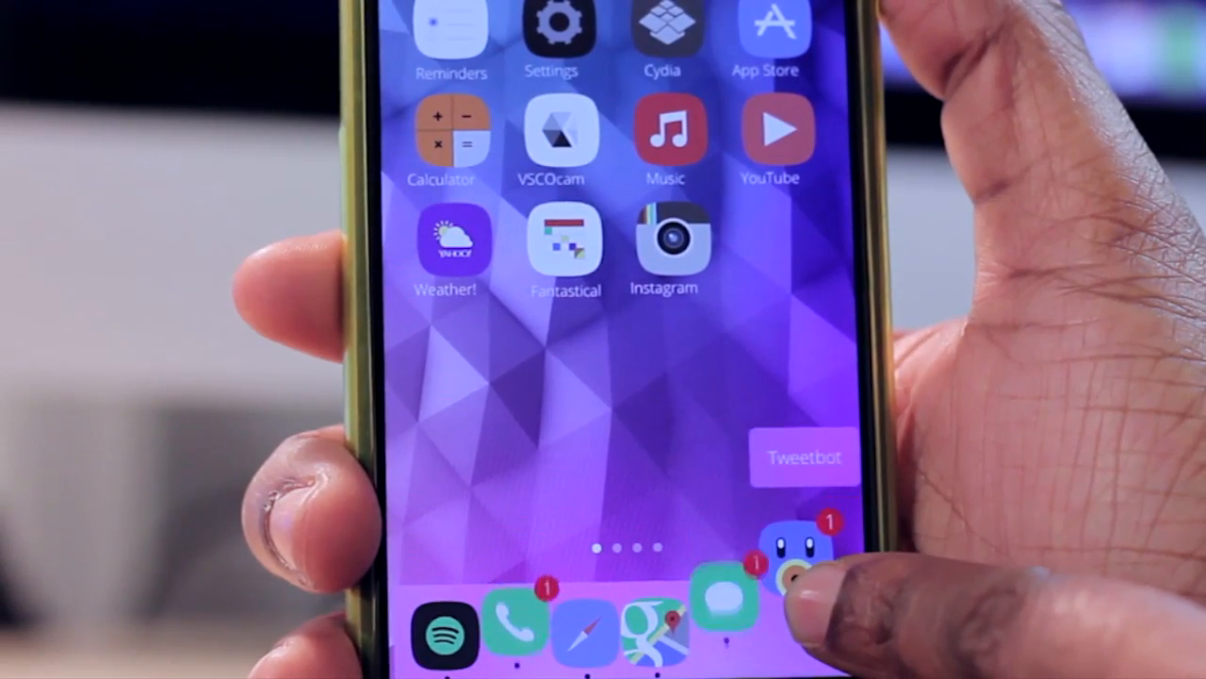
click(802, 457)
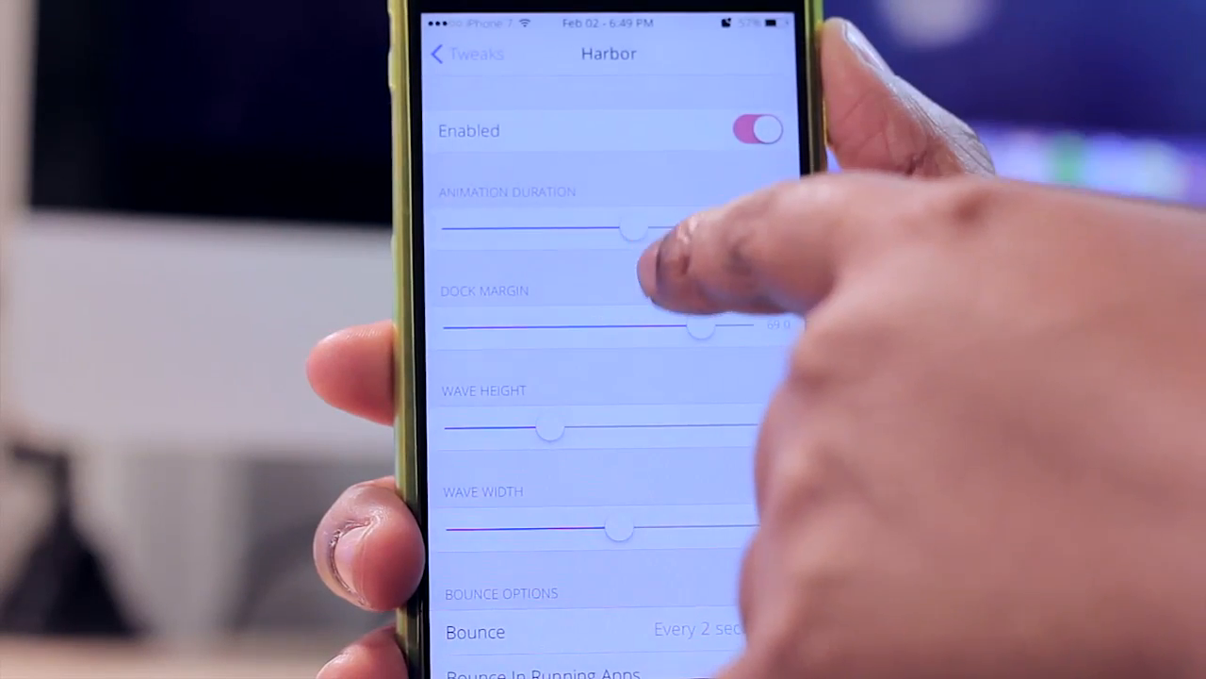
drag(702, 327, 529, 327)
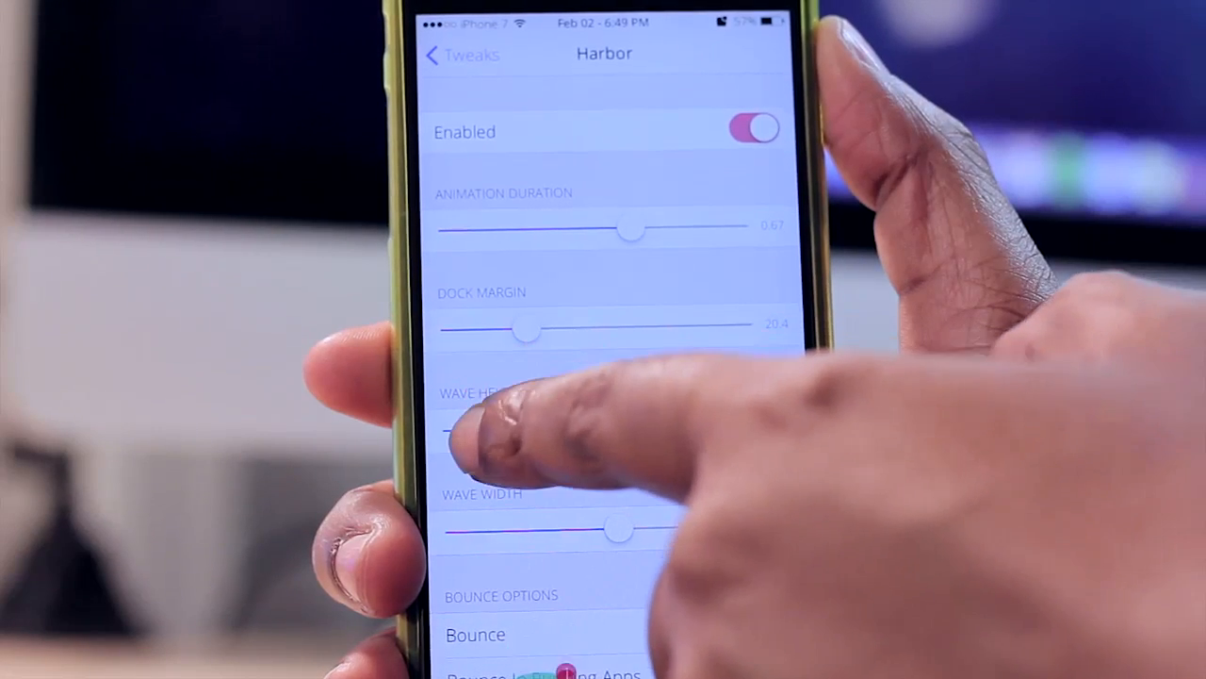
Step: Drag the Wave Height slider rightward to raise the dock wave
drag(472, 429, 617, 429)
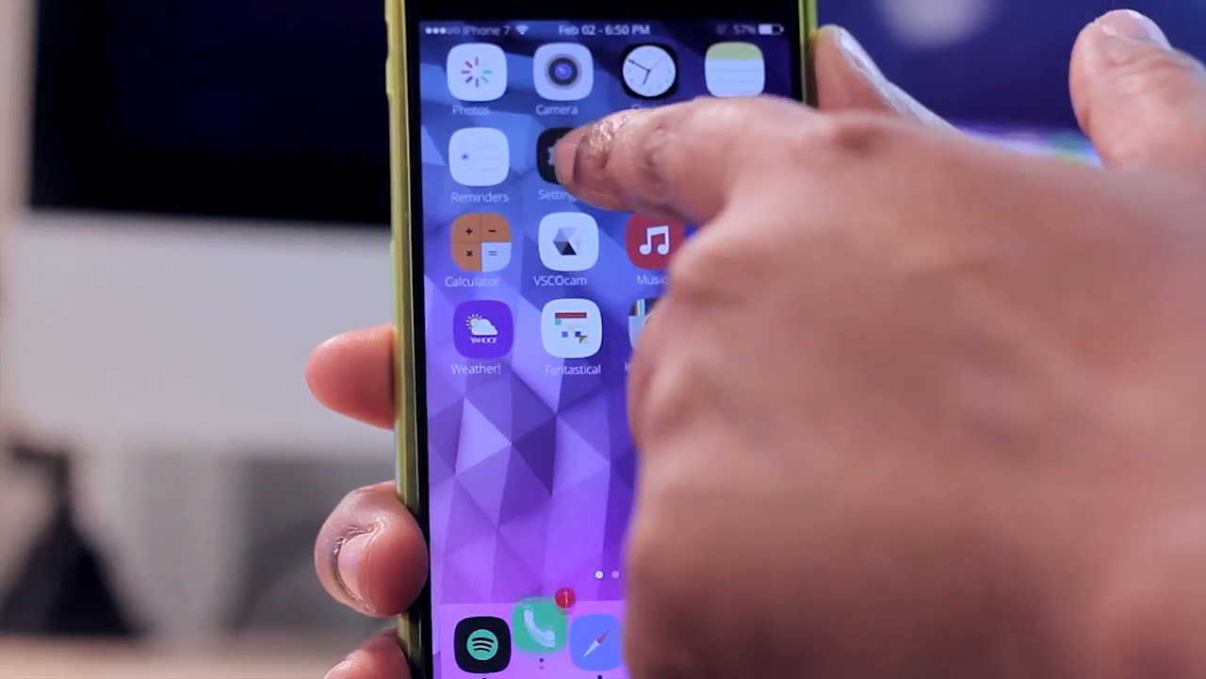
Step: Reopen Harbor settings, narrow the Wave Width slider, and return to Settings
click(561, 160)
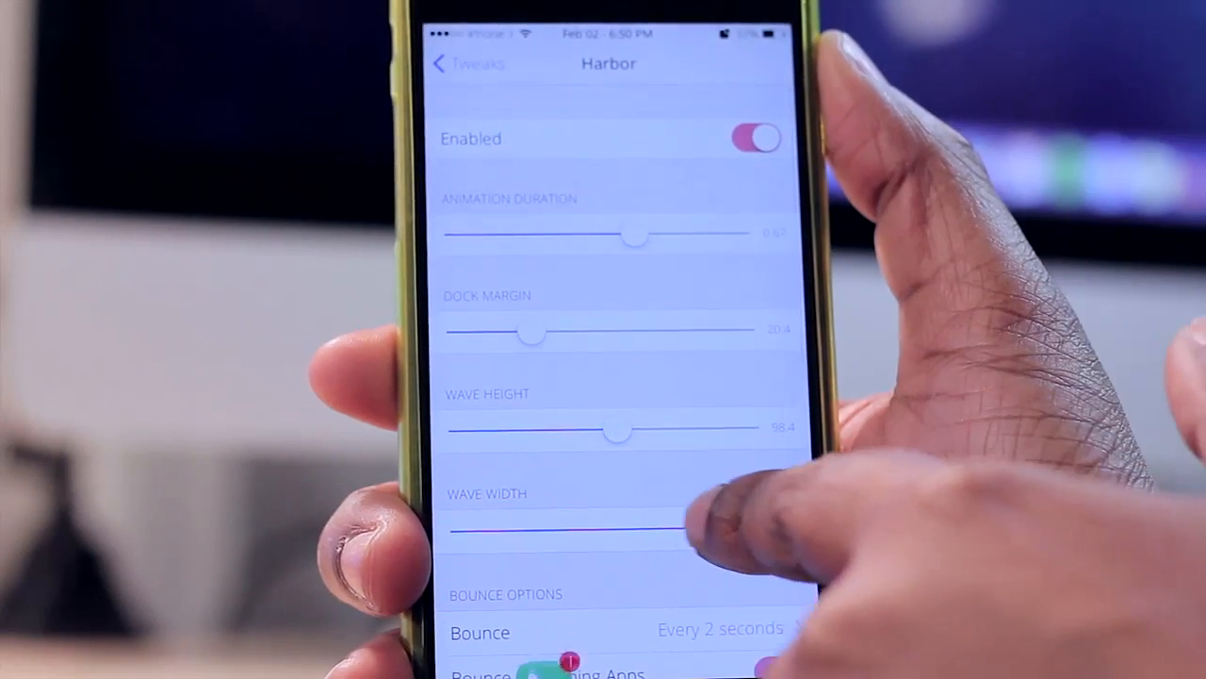
drag(688, 528, 490, 530)
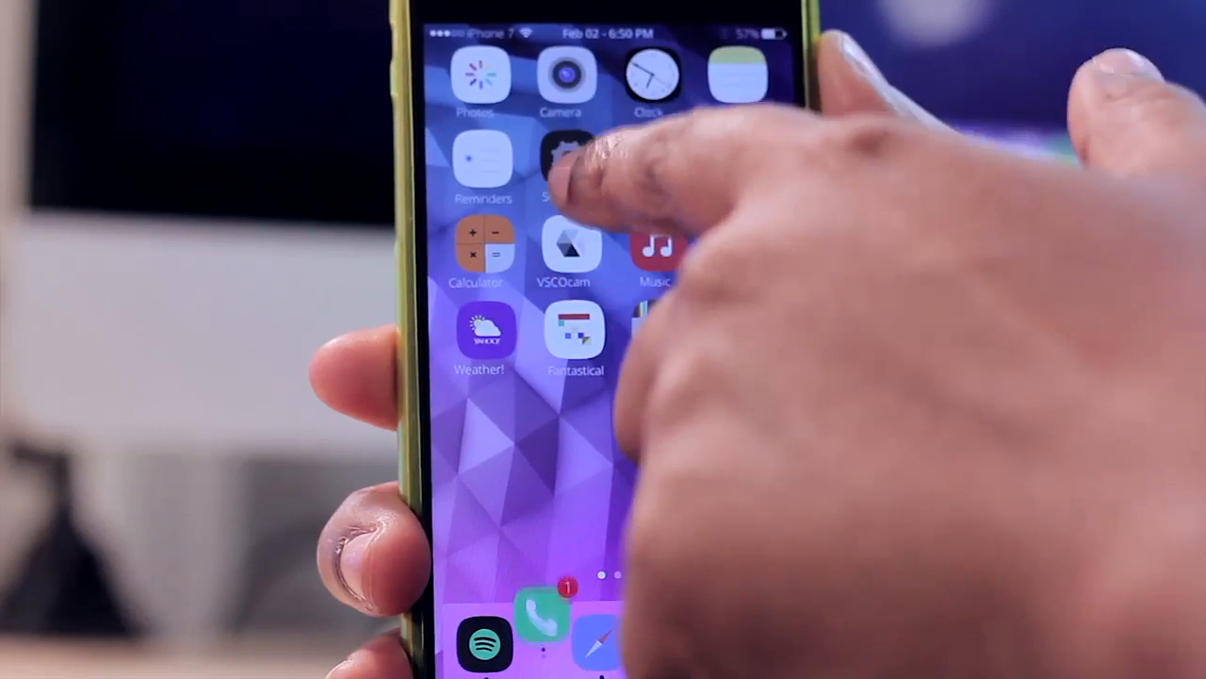
click(563, 169)
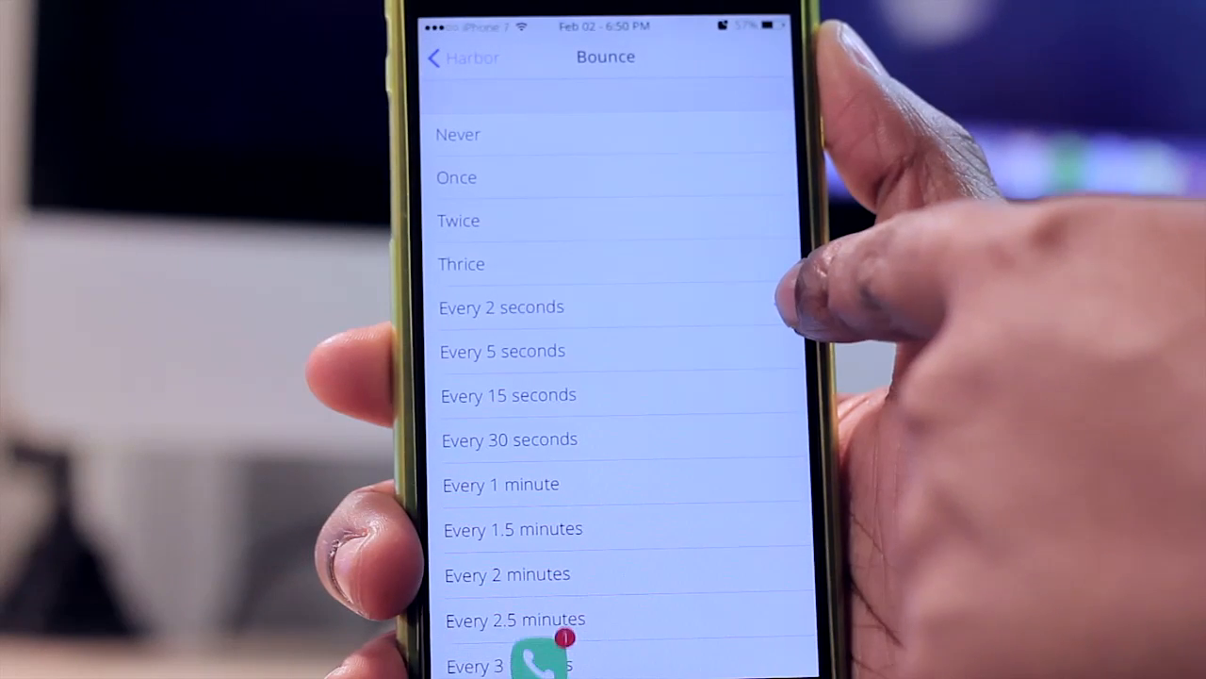
Step: Set Bounce to Every 30 seconds and return to the main Harbor options
click(502, 308)
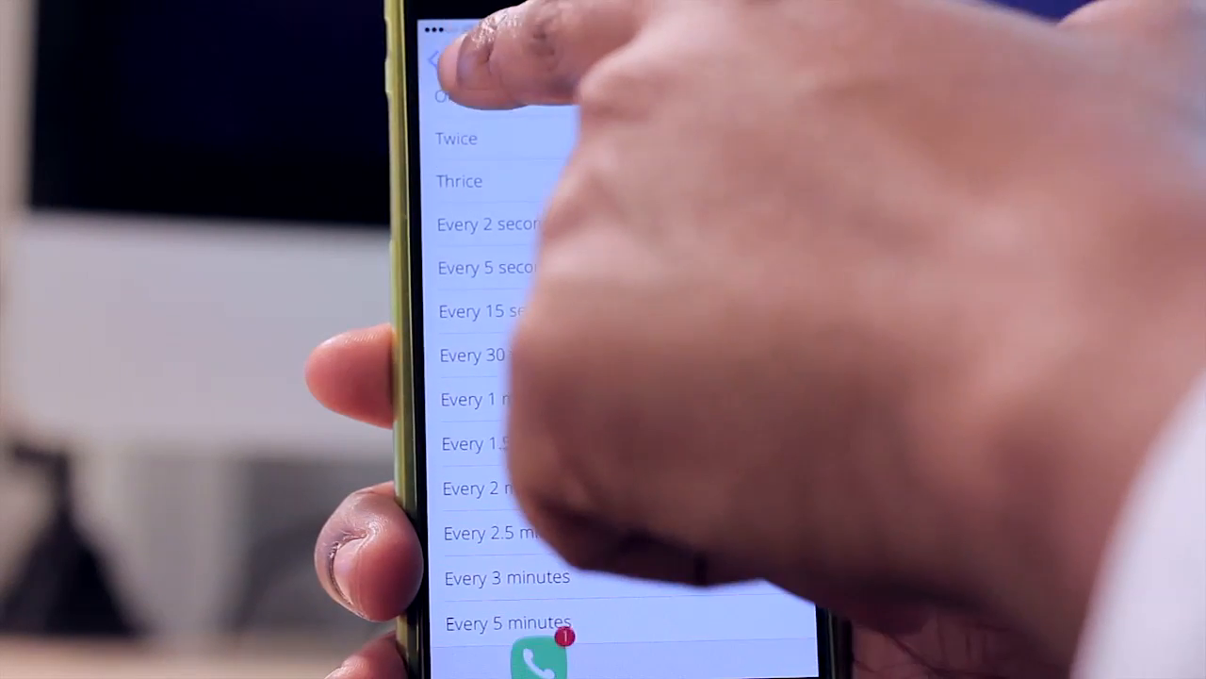
click(481, 355)
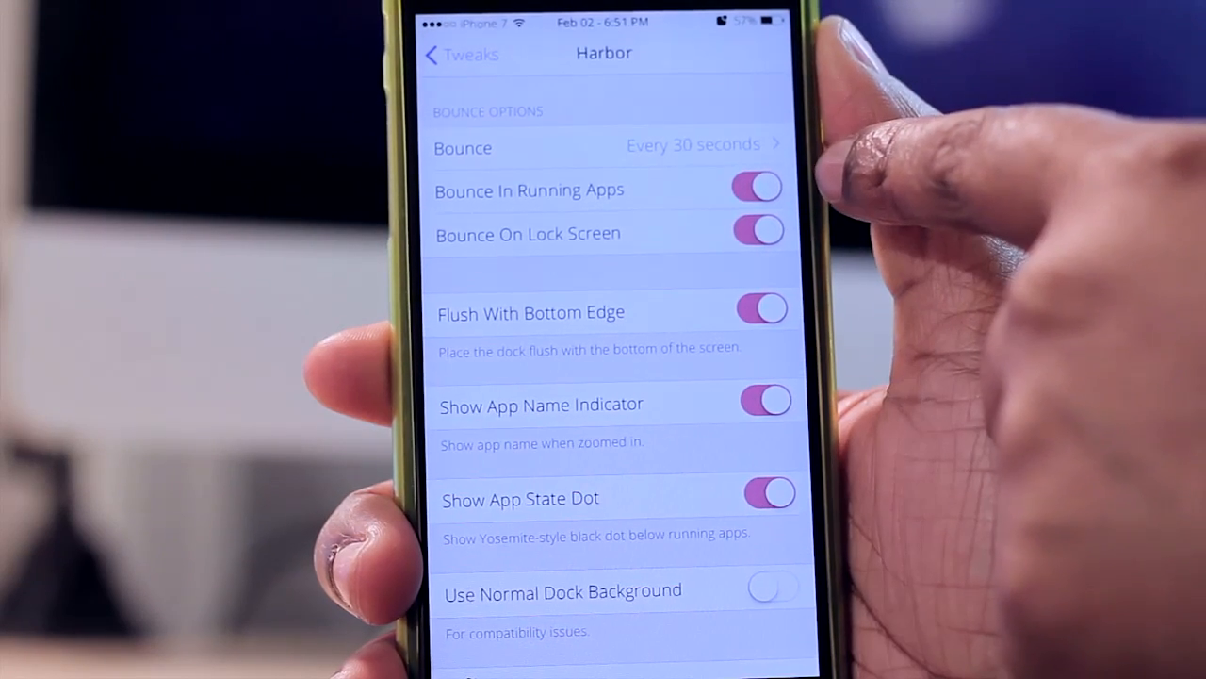
mouse_move(895, 235)
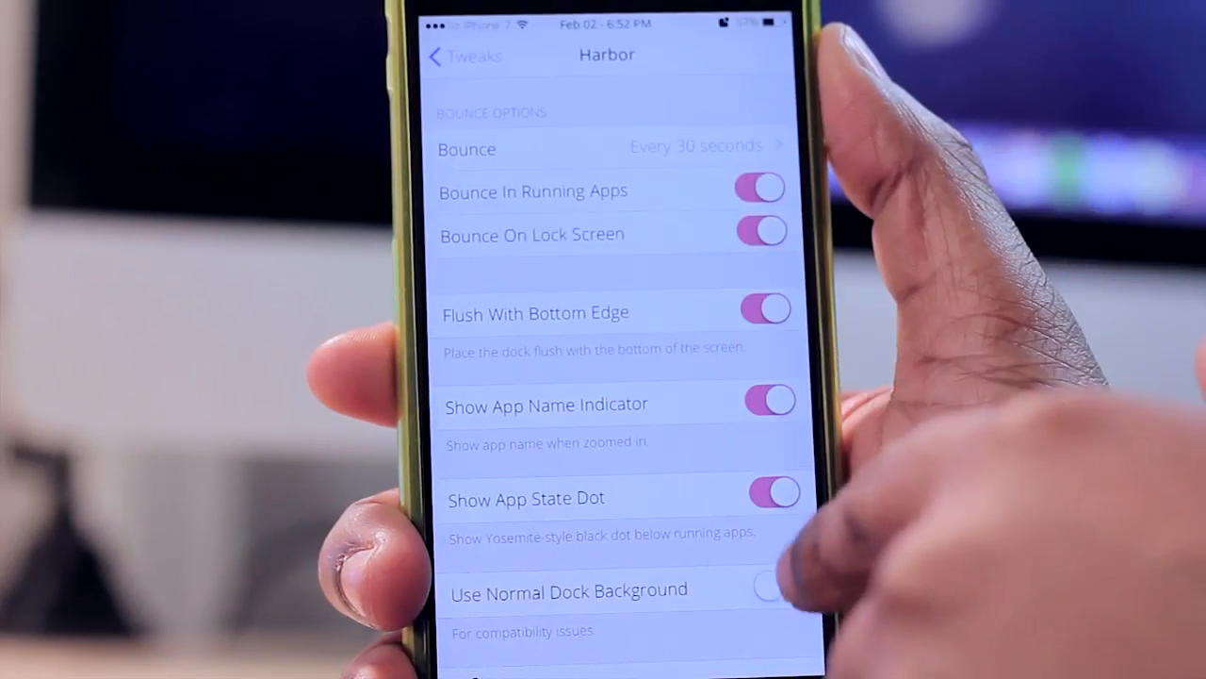
scroll(down, 3)
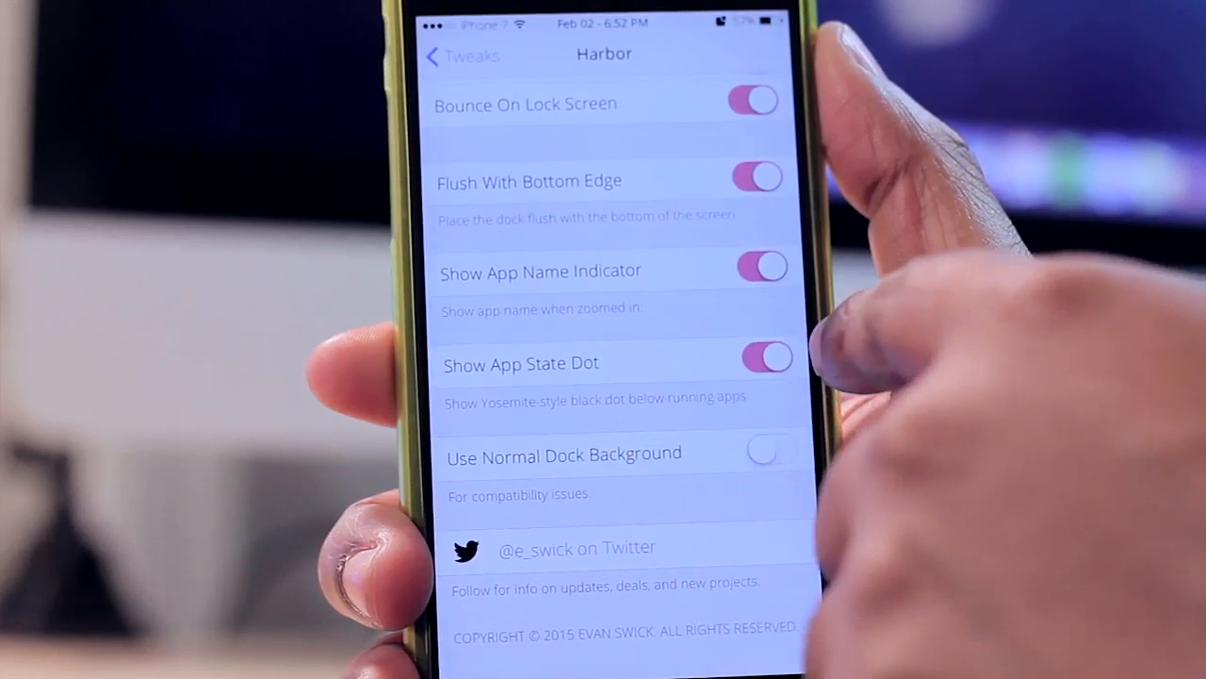
click(765, 358)
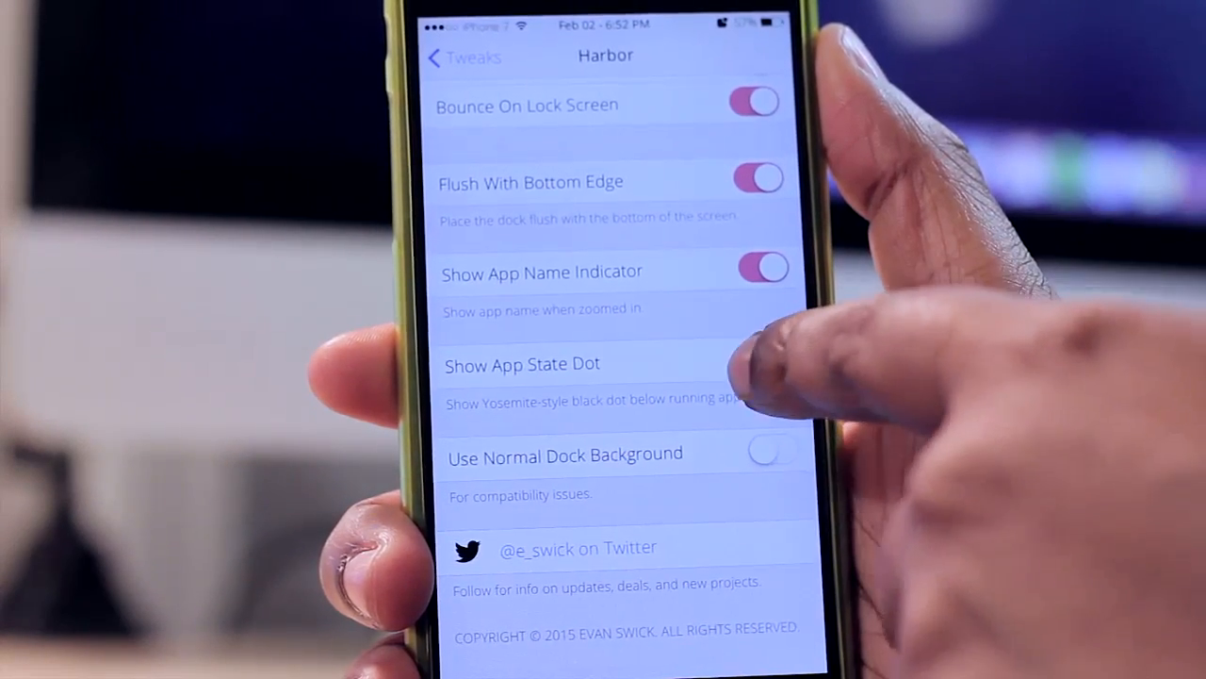
click(764, 363)
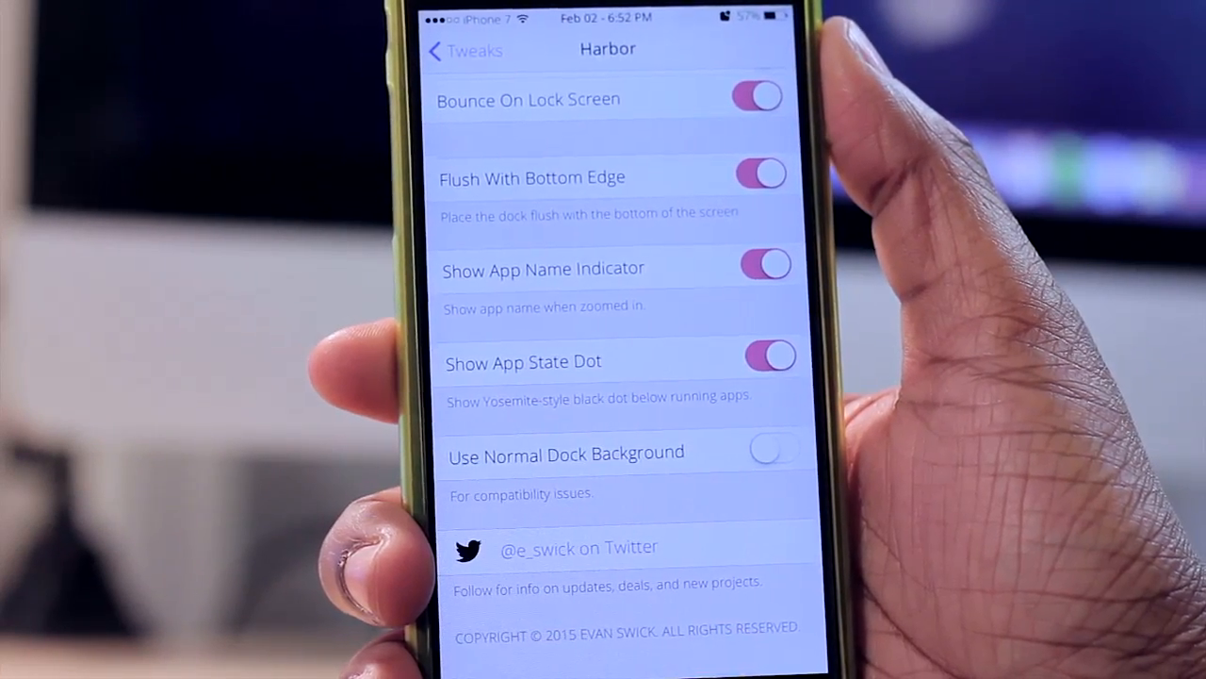
scroll(down, 3)
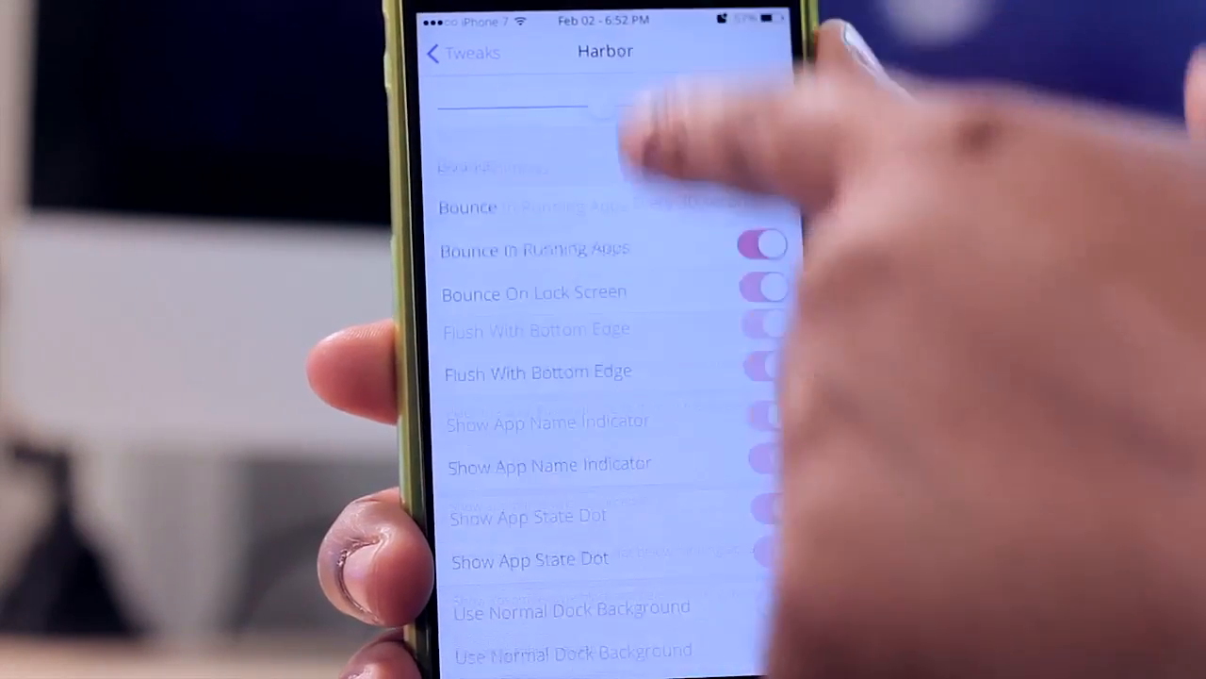